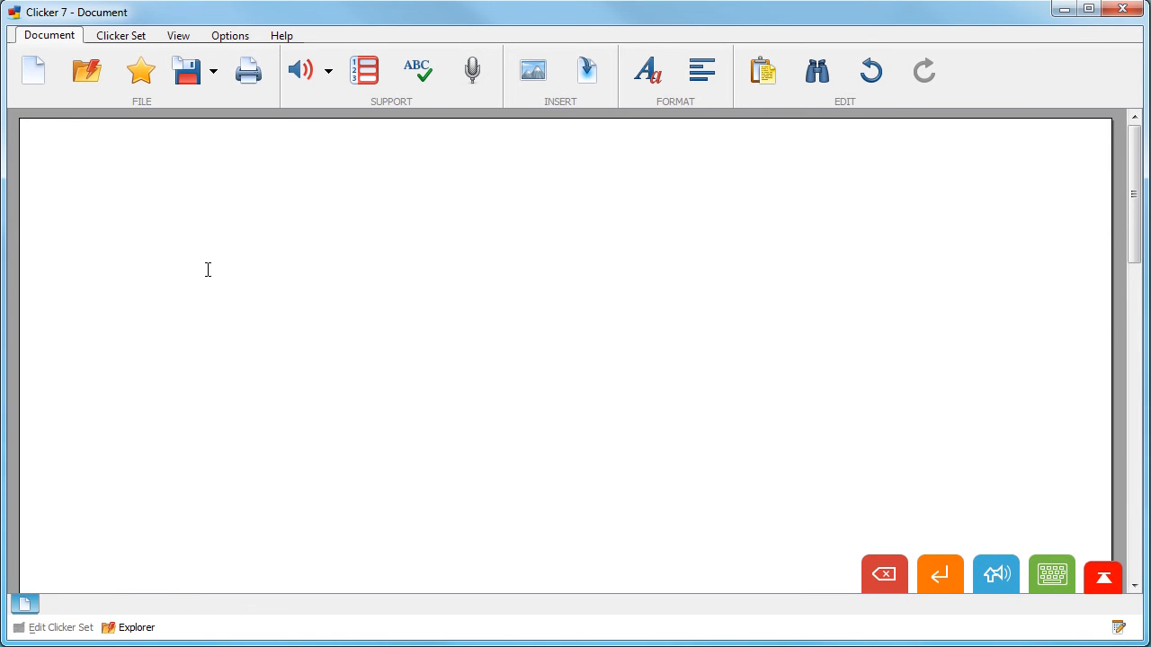
pyautogui.moveTo(362, 189)
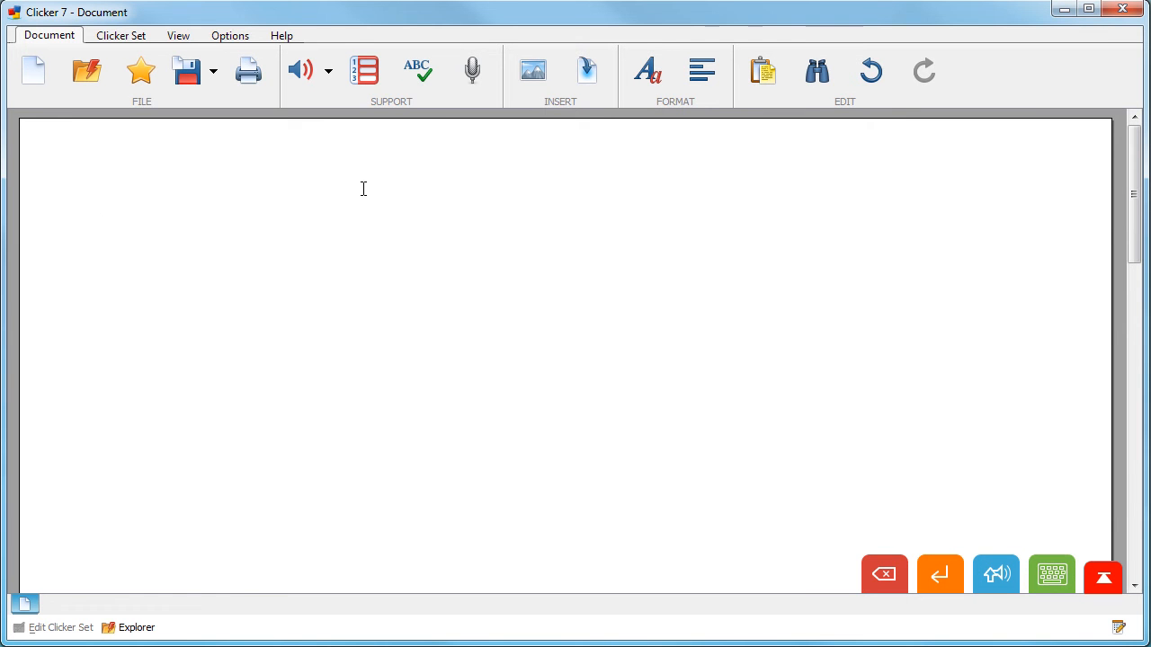
pyautogui.moveTo(472, 71)
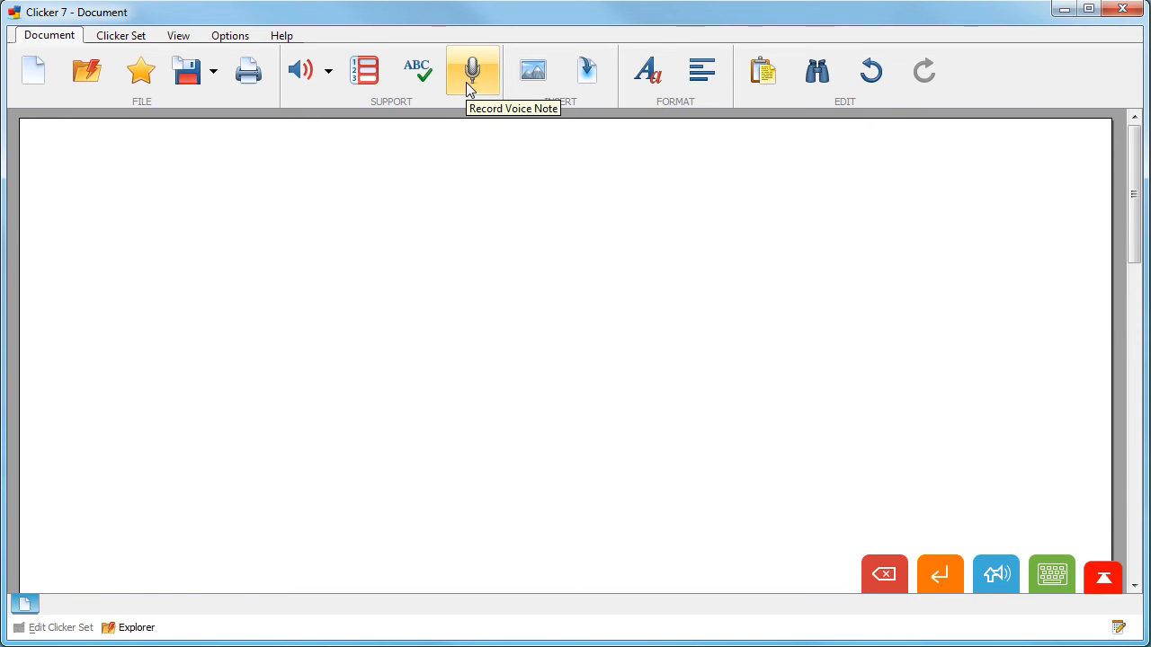
# Bring up the Sound Recorder from the microphone button and start recording a voice note
pyautogui.click(472, 70)
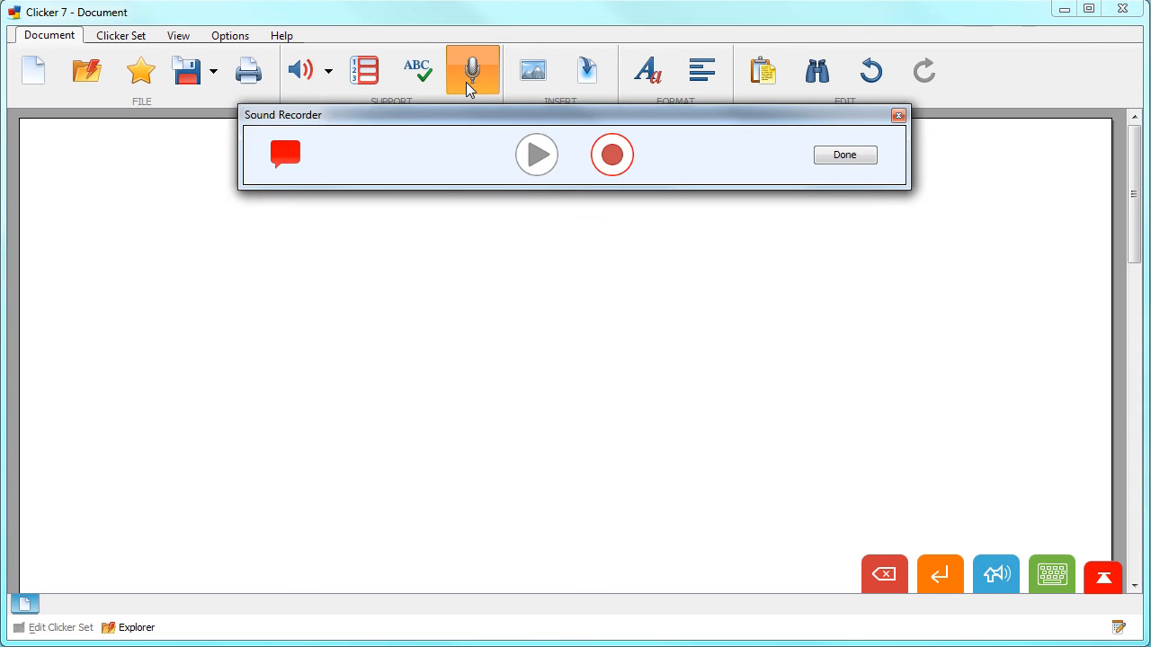
pyautogui.click(611, 154)
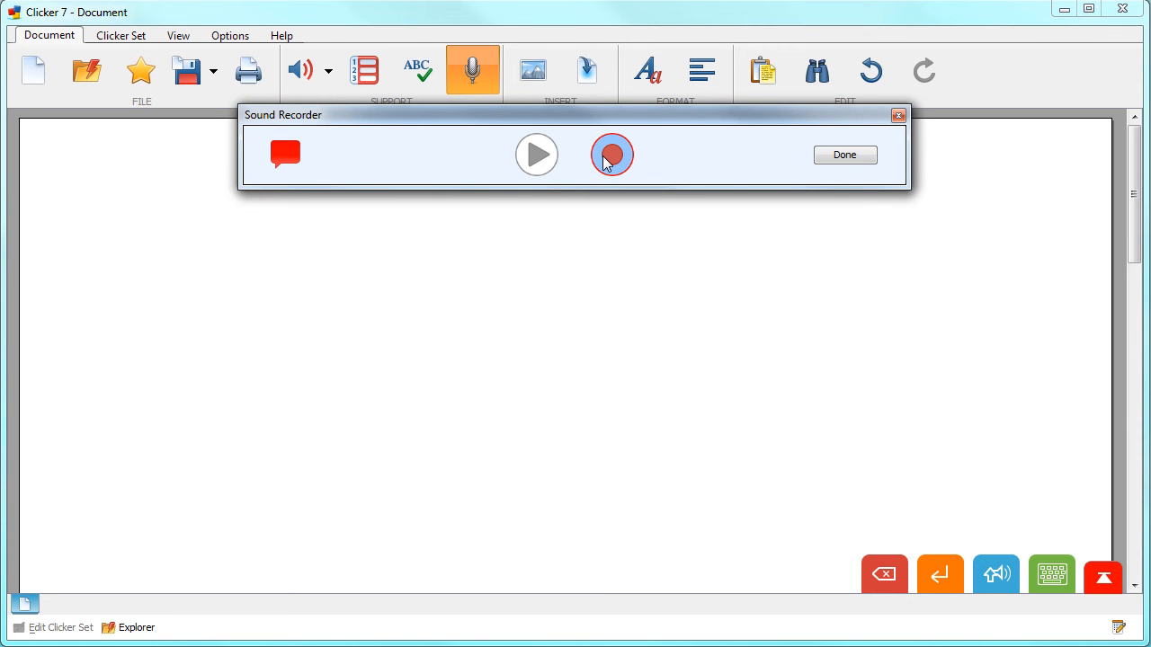
pyautogui.click(611, 155)
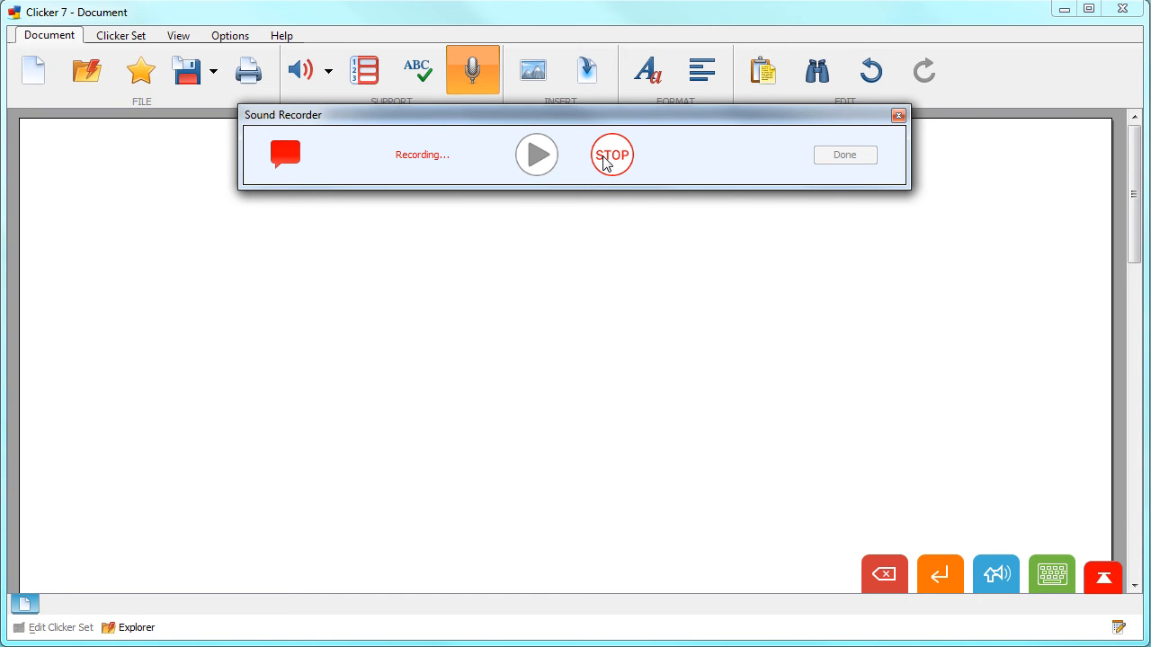
# Stop recording and insert the voice note as a speech-bubble icon at the document's start
pyautogui.click(611, 155)
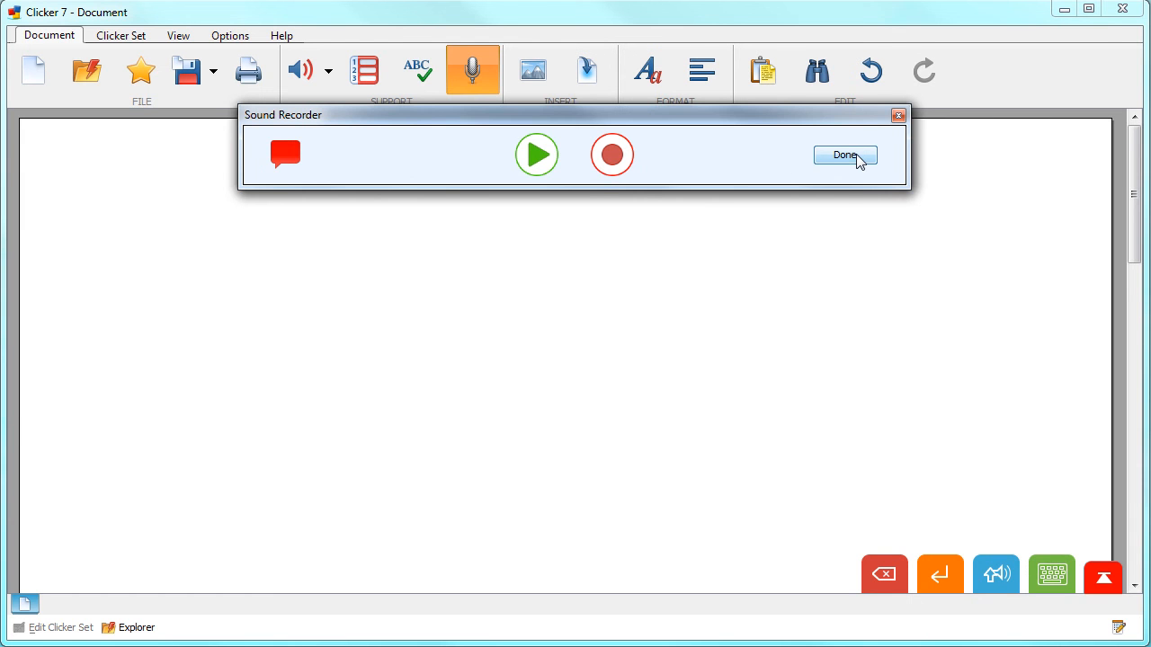
pyautogui.click(844, 154)
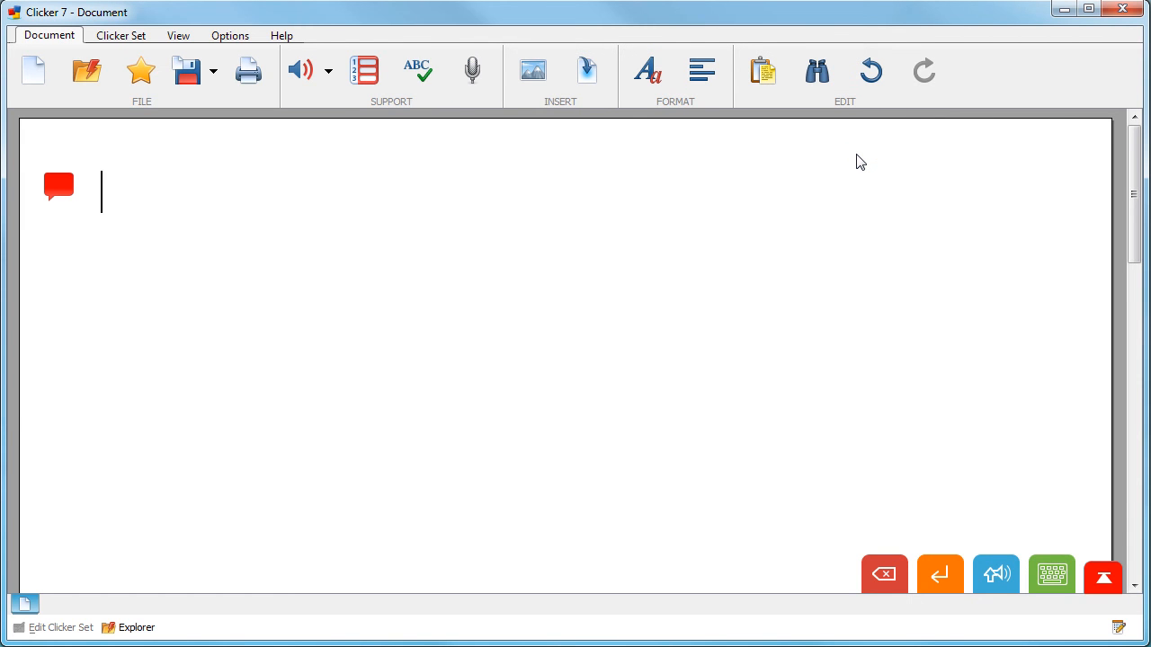